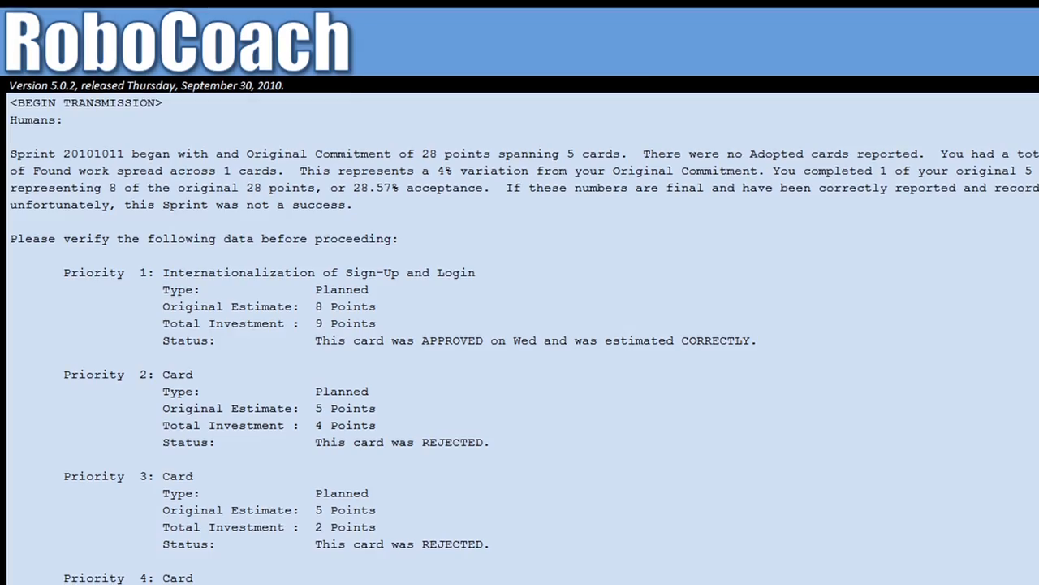
pyautogui.scroll(3)
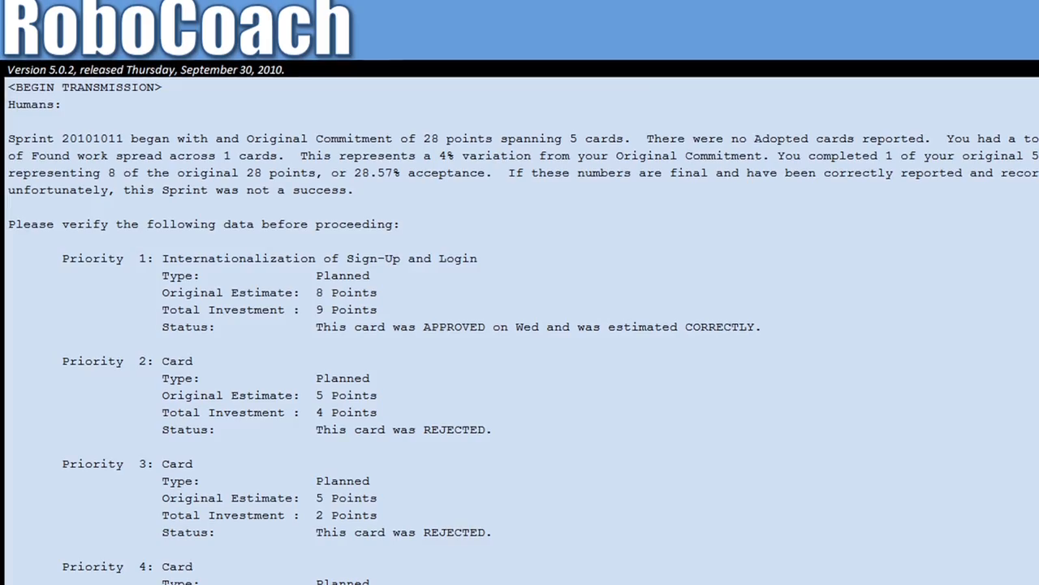
pyautogui.scroll(-3)
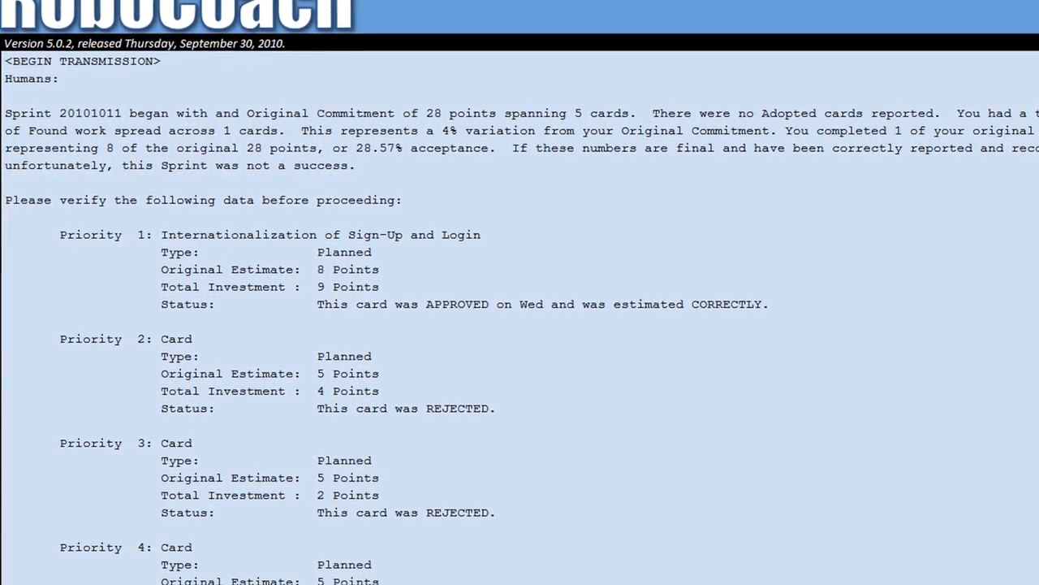
pyautogui.scroll(-3)
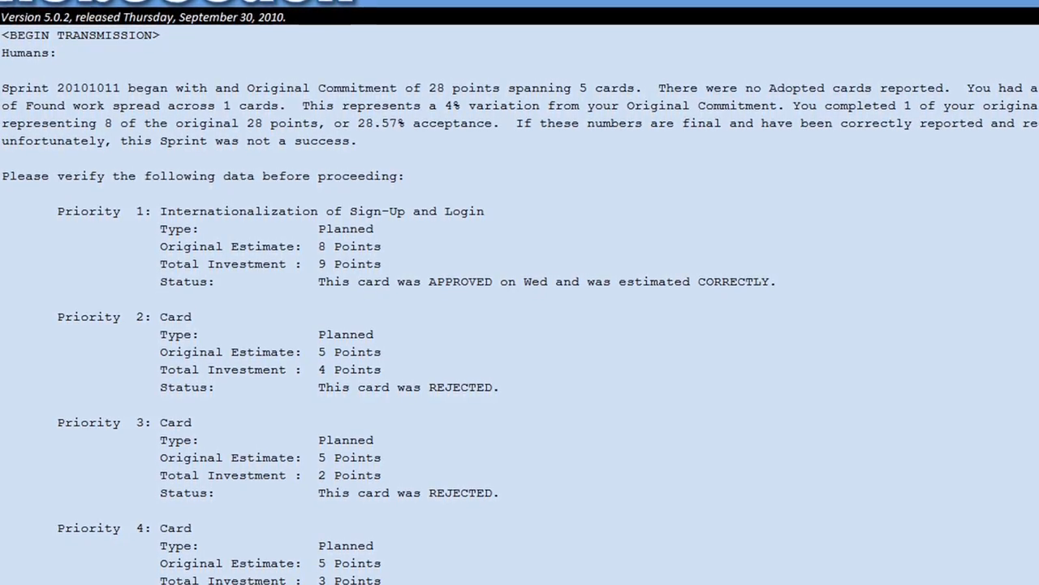
pyautogui.scroll(-3)
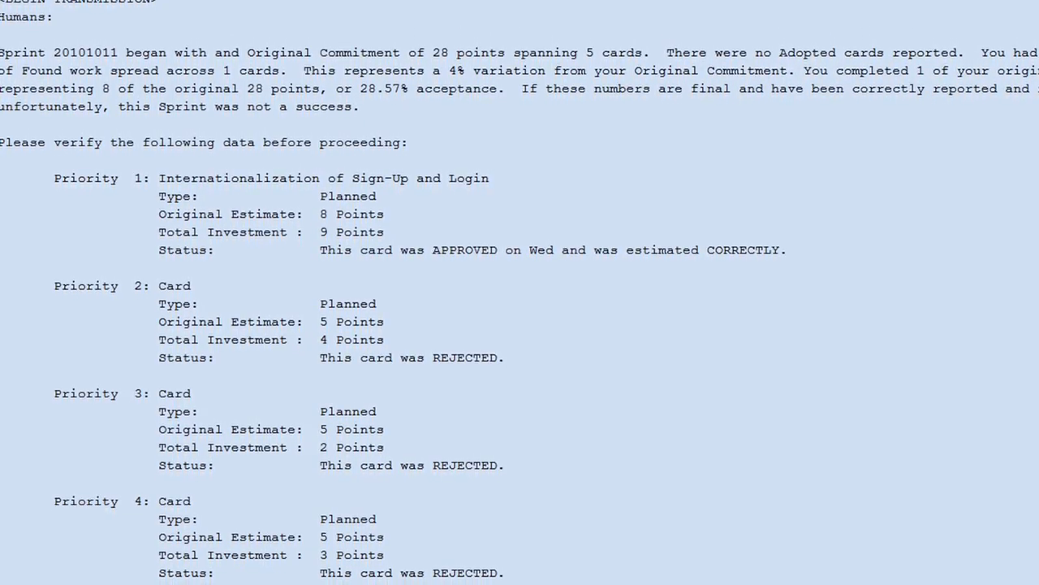
pyautogui.scroll(-3)
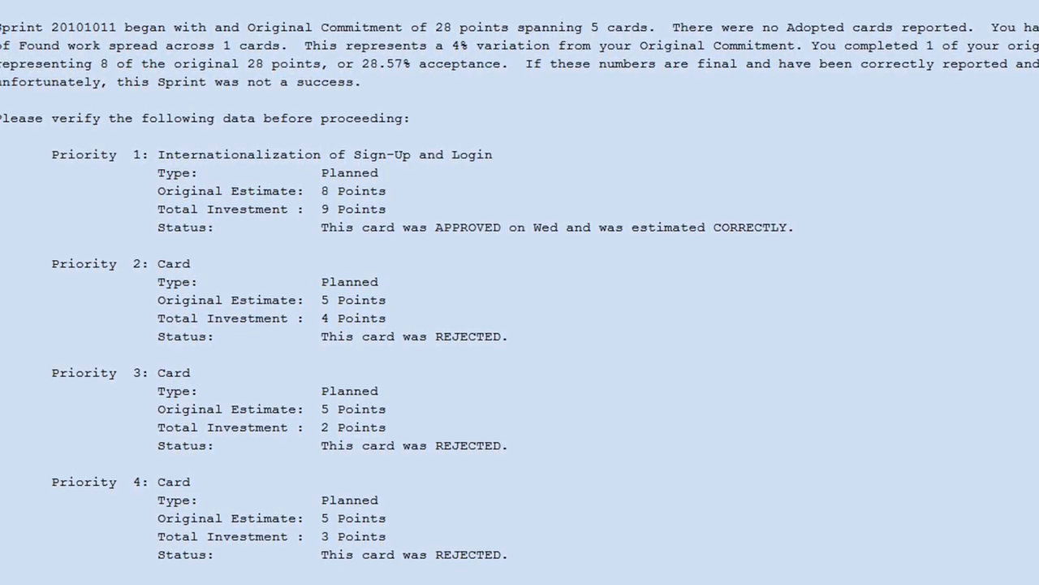
pyautogui.scroll(-3)
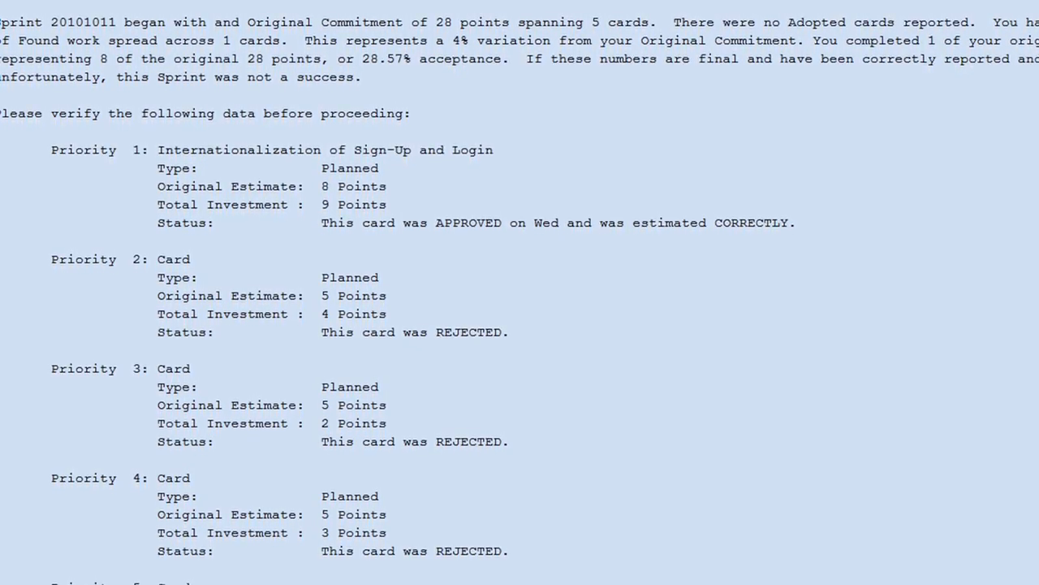
pyautogui.scroll(-3)
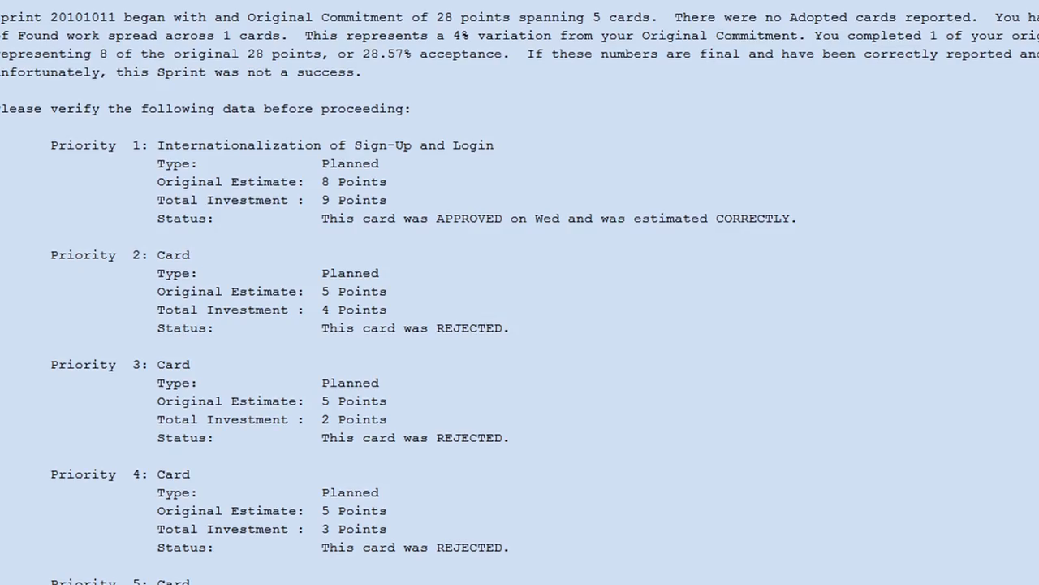
pyautogui.scroll(-3)
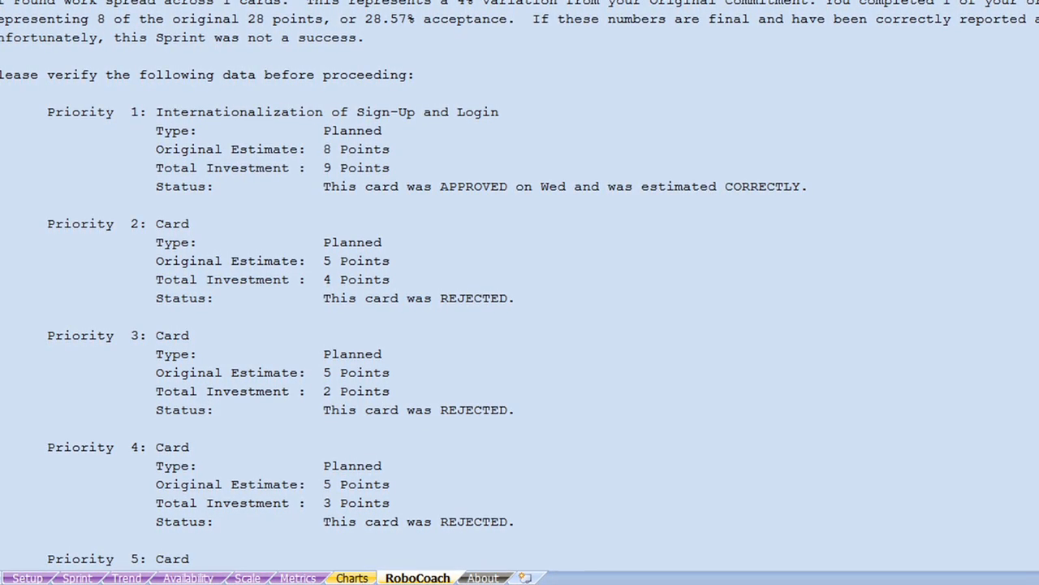
pyautogui.scroll(-3)
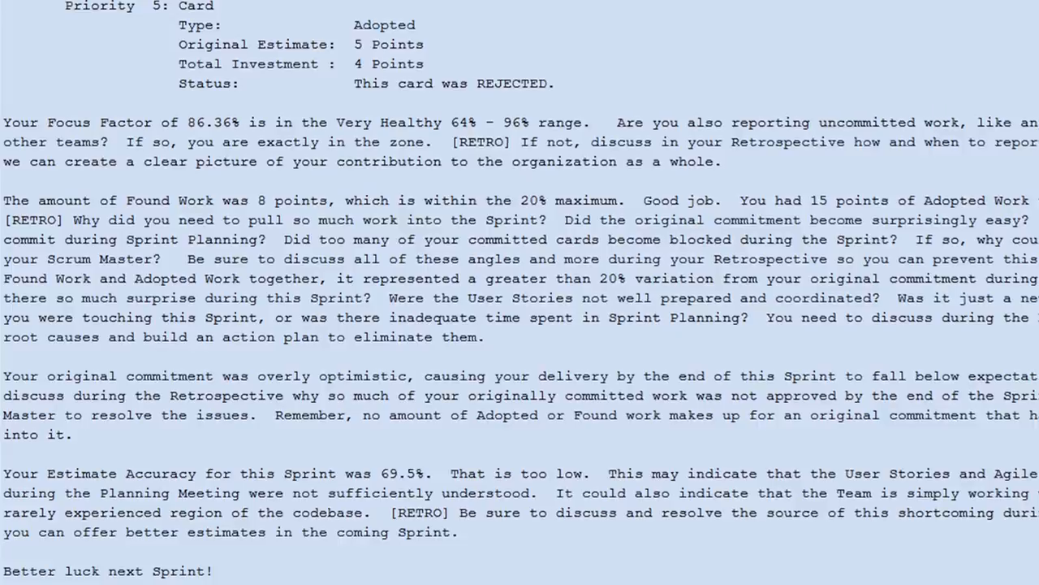
pyautogui.scroll(-3)
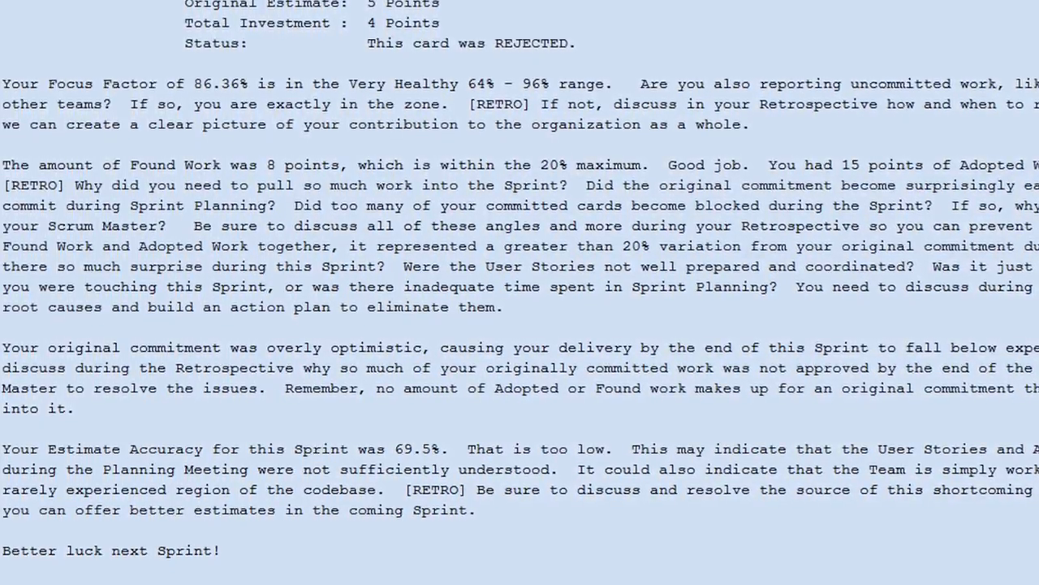
pyautogui.scroll(-3)
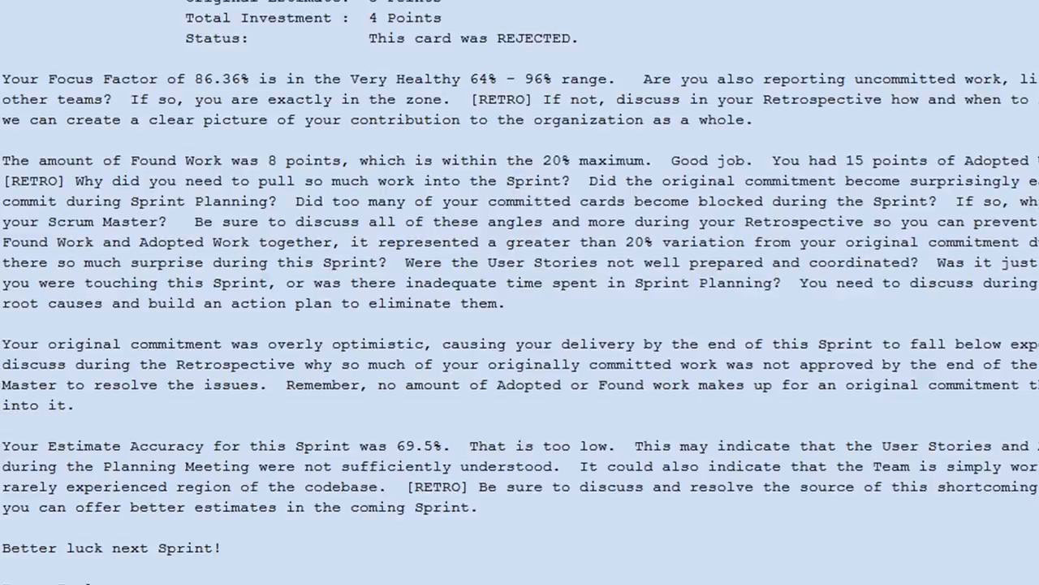